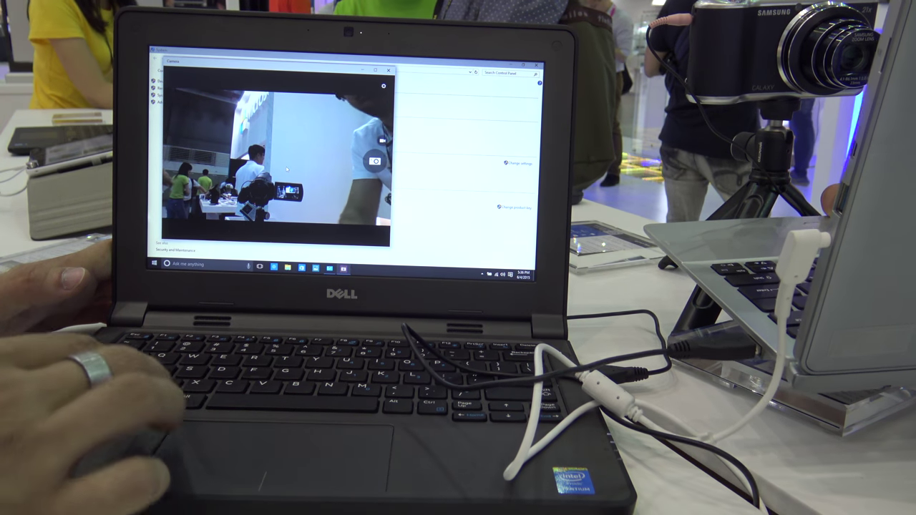
- Open the Start menu showing its live tiles over the Camera preview
left_click(155, 263)
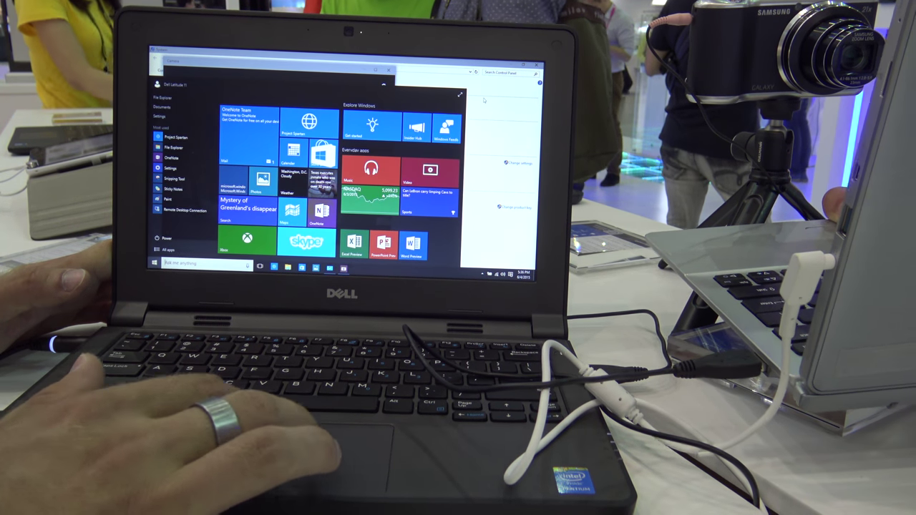